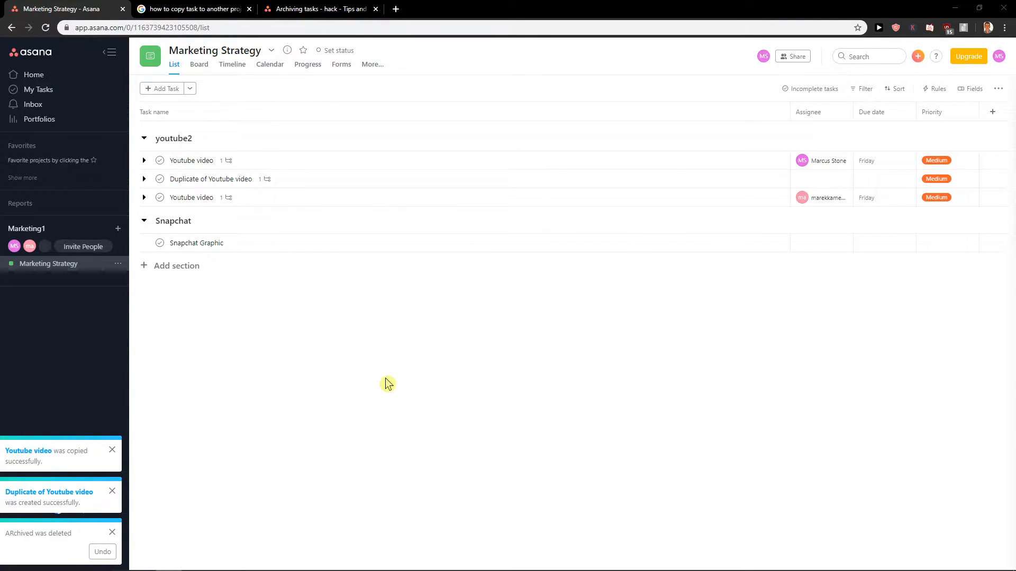
{"action": "mouse_move", "coordinate": [381, 383]}
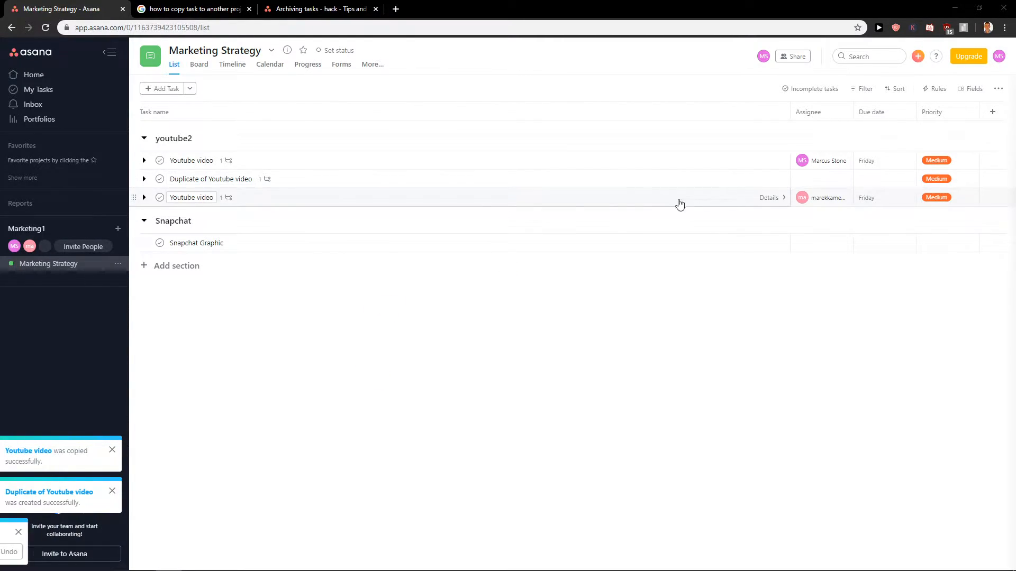
{"action": "mouse_move", "coordinate": [280, 228]}
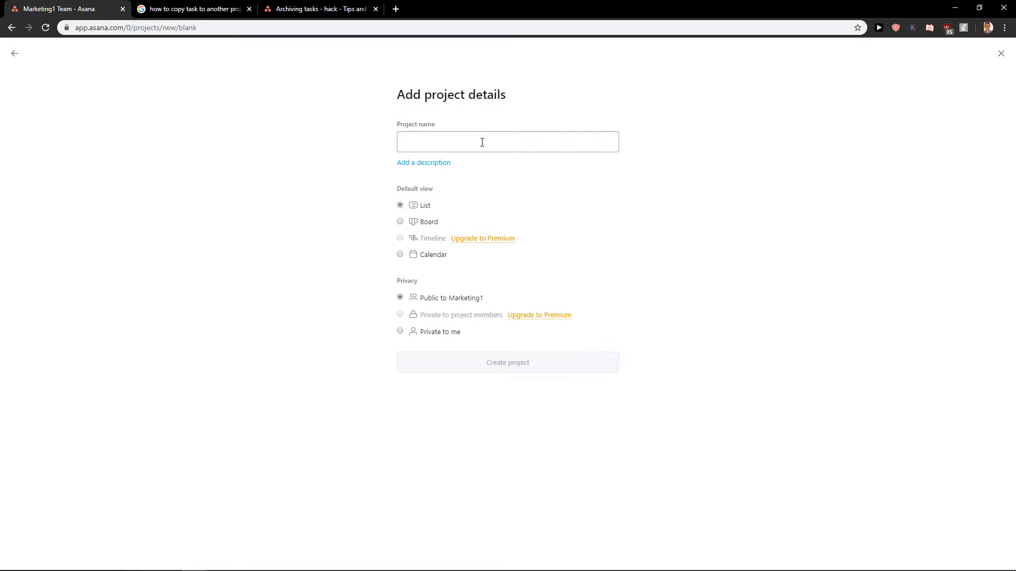
- Create a list-view project named 'Archived Tasks'
{"action": "type", "text": "Archived Tasks"}
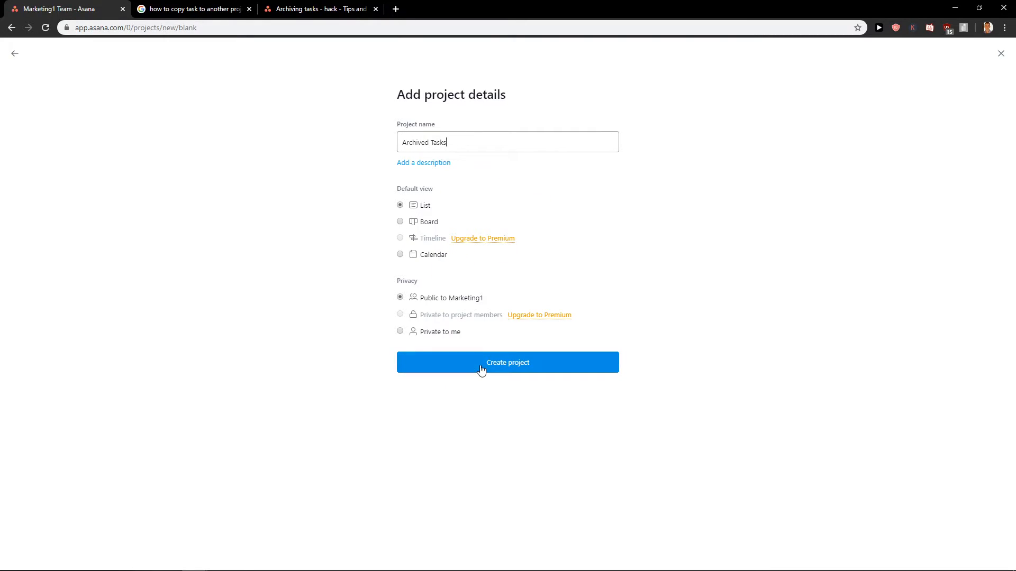
{"action": "mouse_move", "coordinate": [450, 352]}
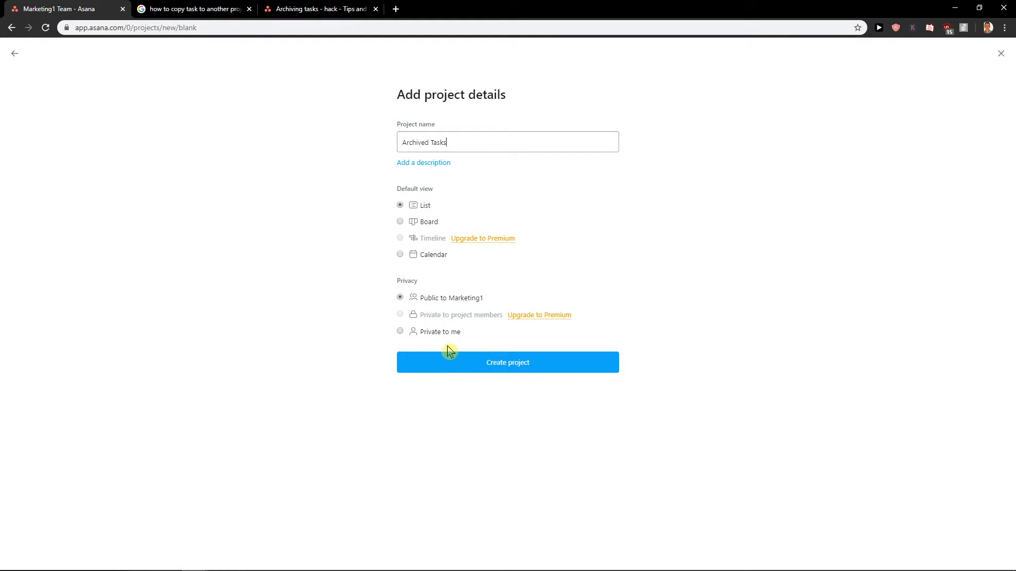
{"action": "left_click", "coordinate": [508, 362]}
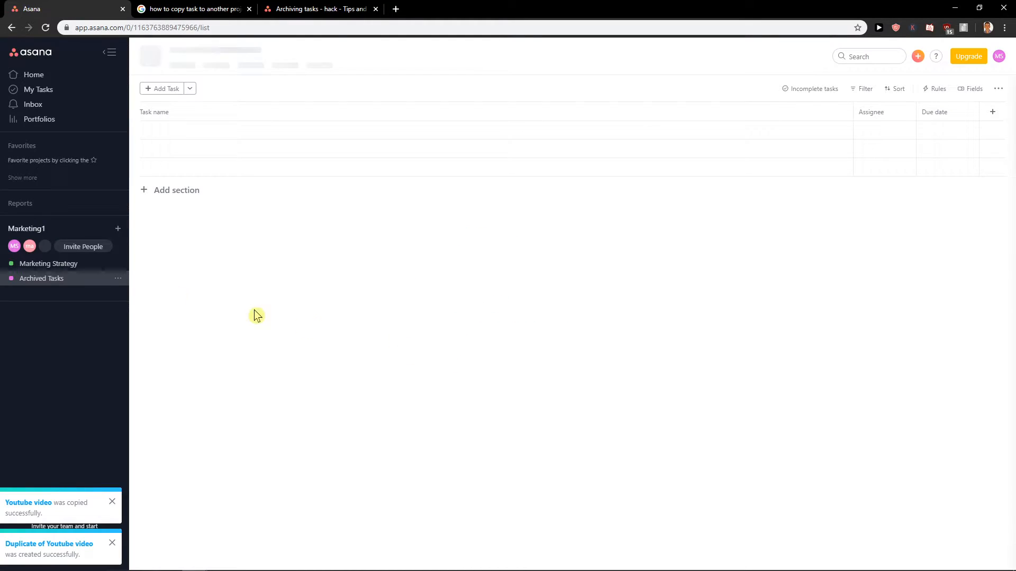
- Check the empty Archived Tasks project, then go back to Marketing Strategy
{"action": "left_click", "coordinate": [41, 278]}
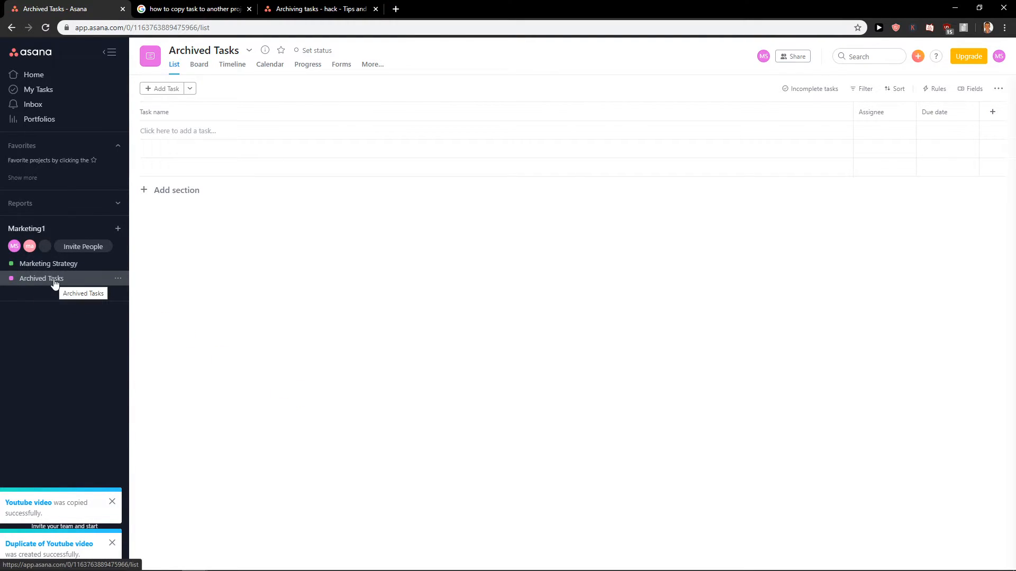
{"action": "mouse_move", "coordinate": [50, 263]}
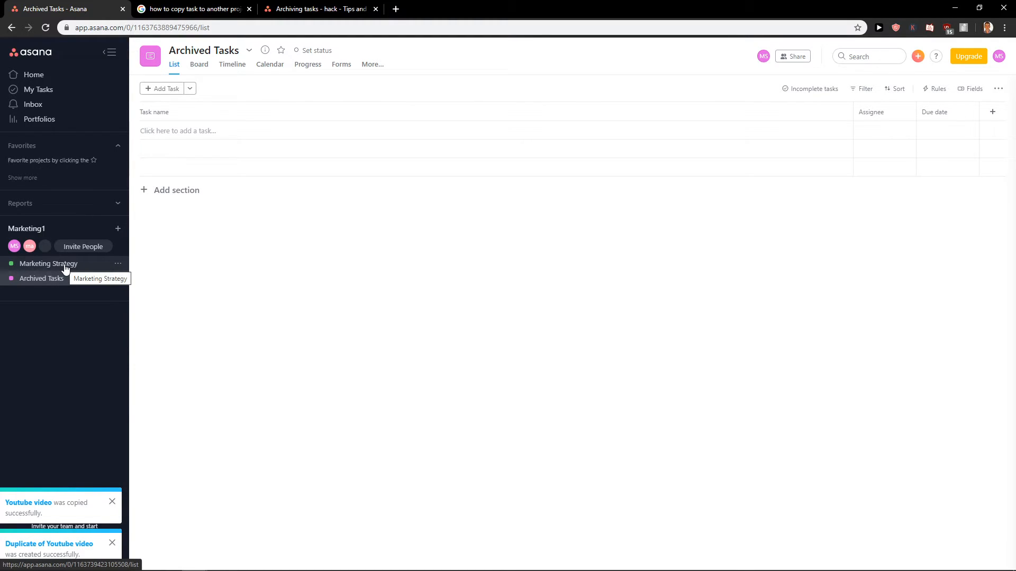
{"action": "left_click", "coordinate": [49, 263]}
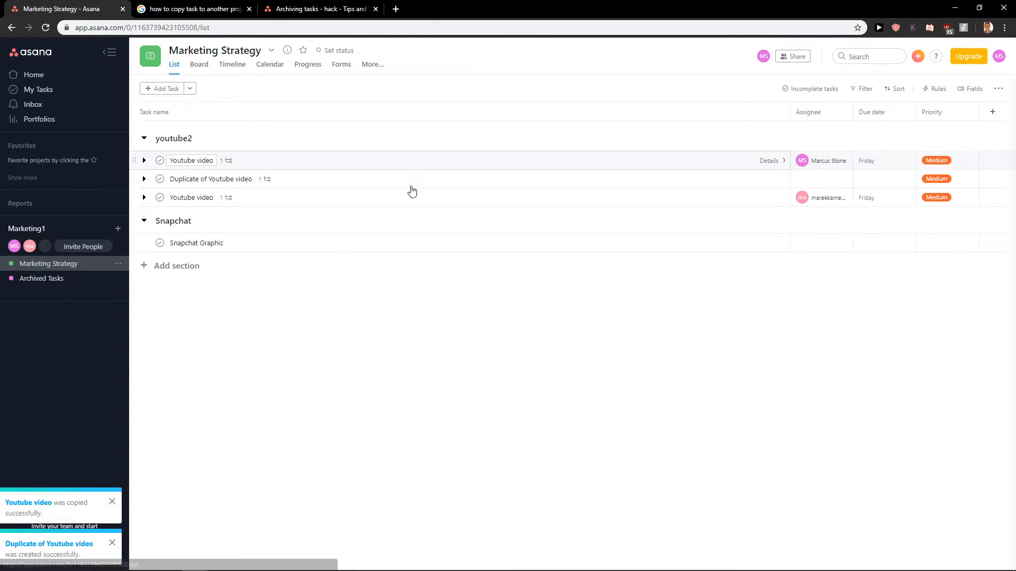
- Add the first 'Youtube video' task to the Archived Tasks project too
{"action": "left_click", "coordinate": [191, 160]}
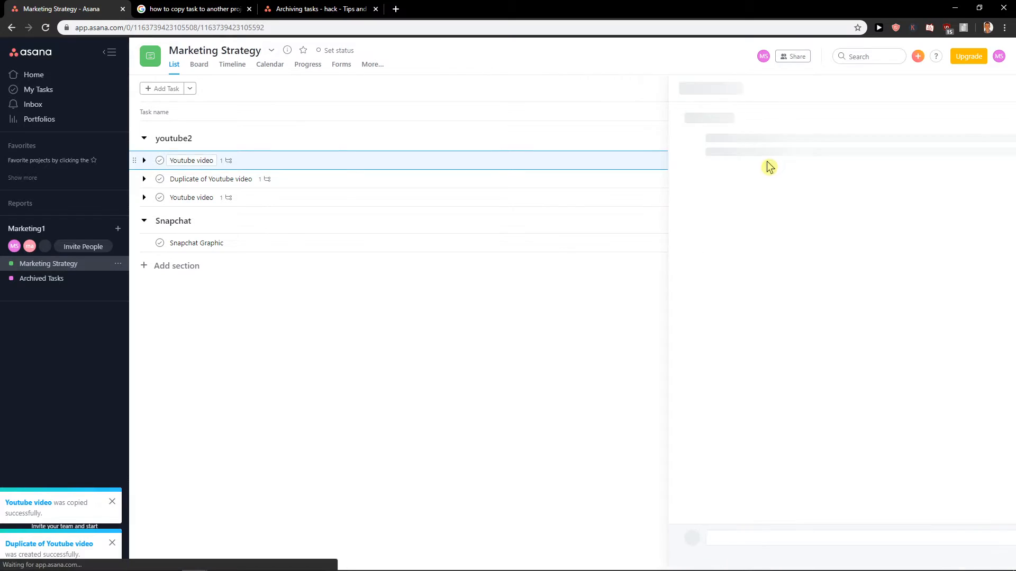
{"action": "left_click", "coordinate": [979, 89]}
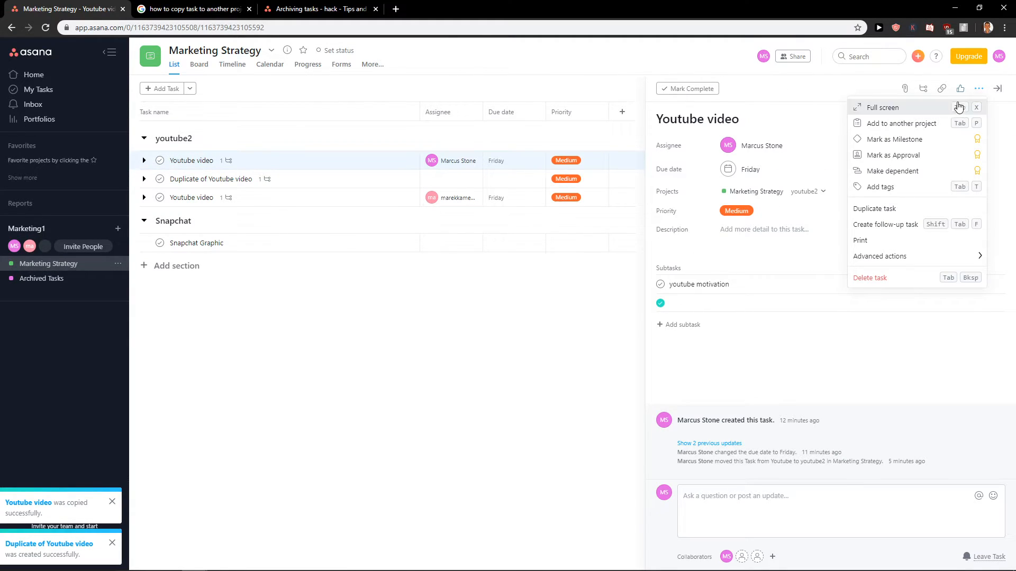
{"action": "mouse_move", "coordinate": [901, 123]}
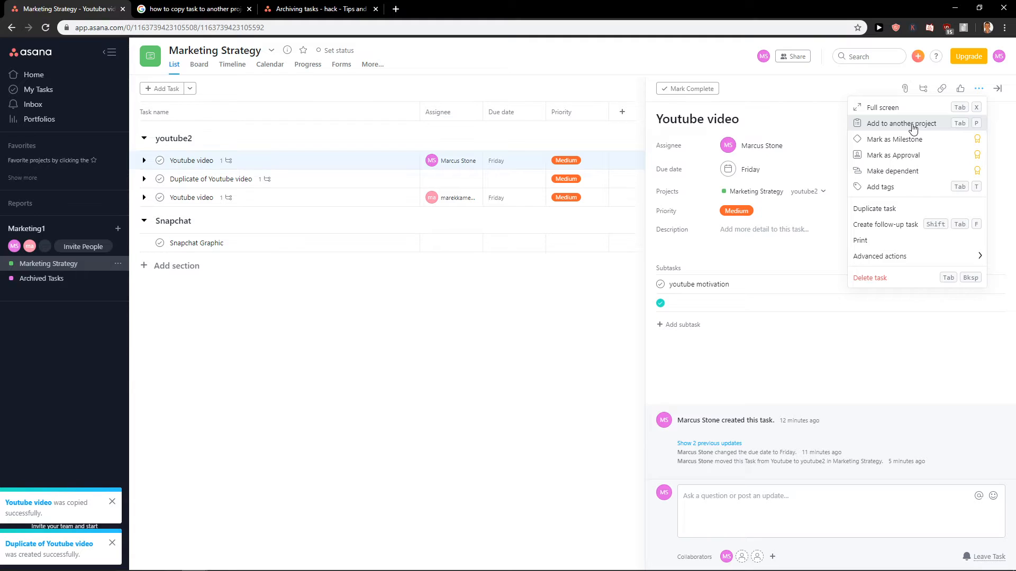
{"action": "left_click", "coordinate": [901, 123]}
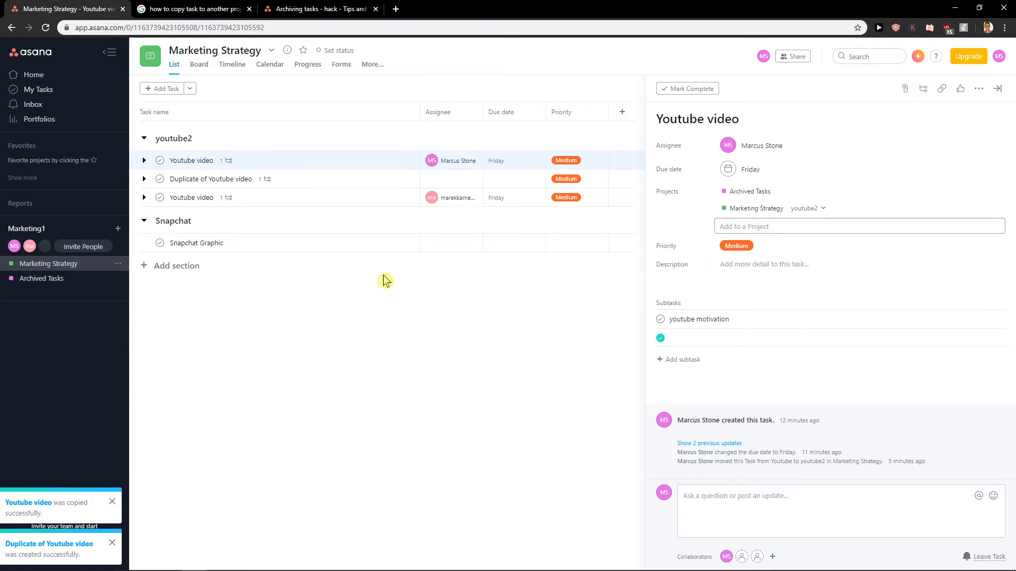
- Go to the Archived Tasks project to see the Youtube video task listed
{"action": "left_click", "coordinate": [43, 278]}
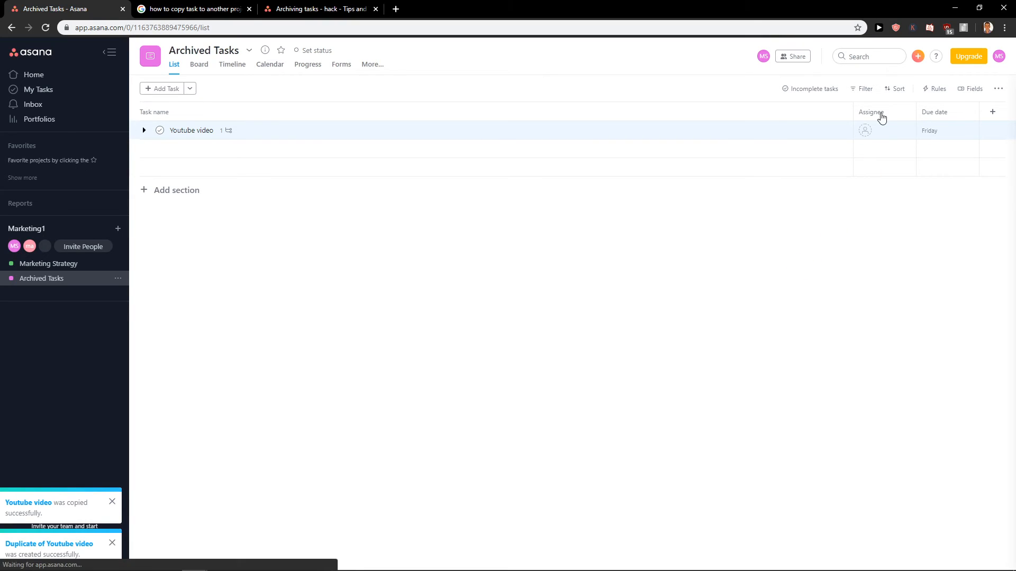
- Open the Youtube video task's details from the Archived Tasks list
{"action": "left_click", "coordinate": [190, 131]}
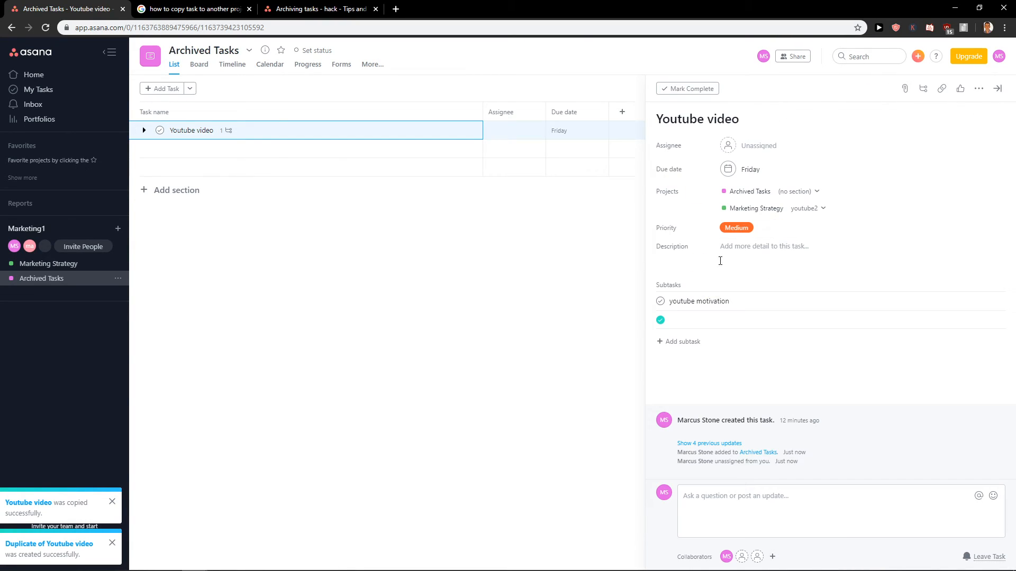
{"action": "mouse_move", "coordinate": [467, 340]}
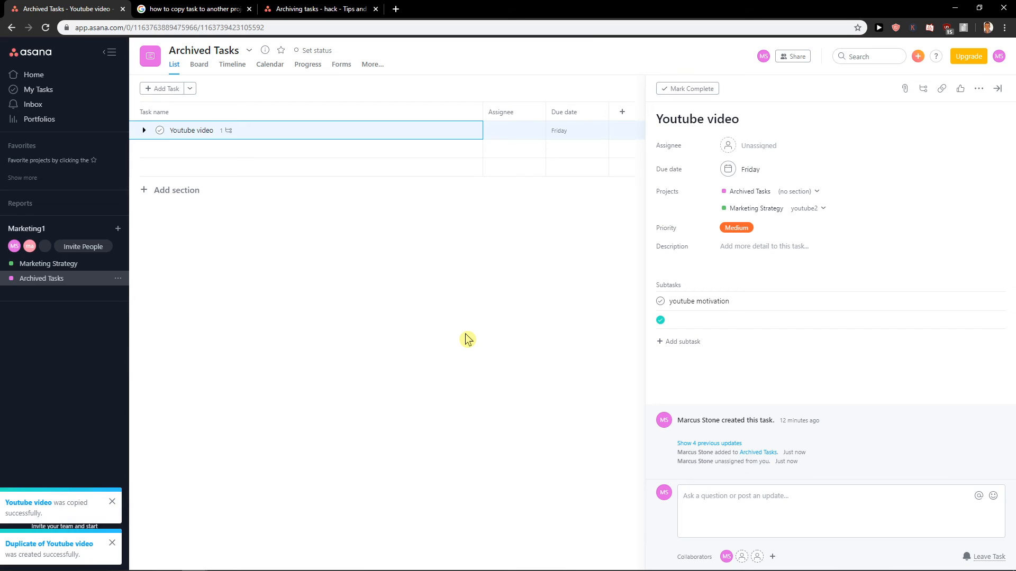
{"action": "mouse_move", "coordinate": [461, 341]}
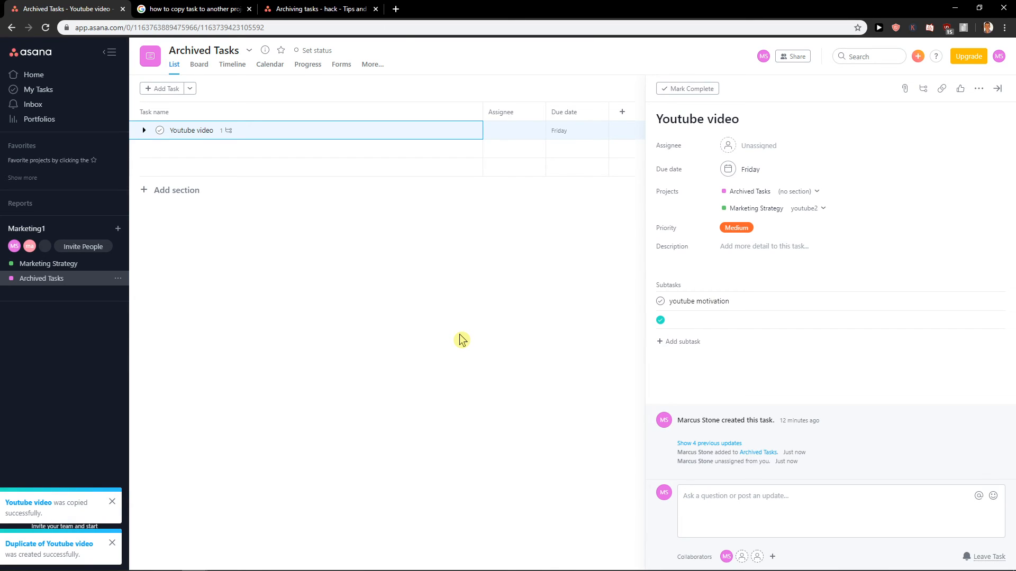